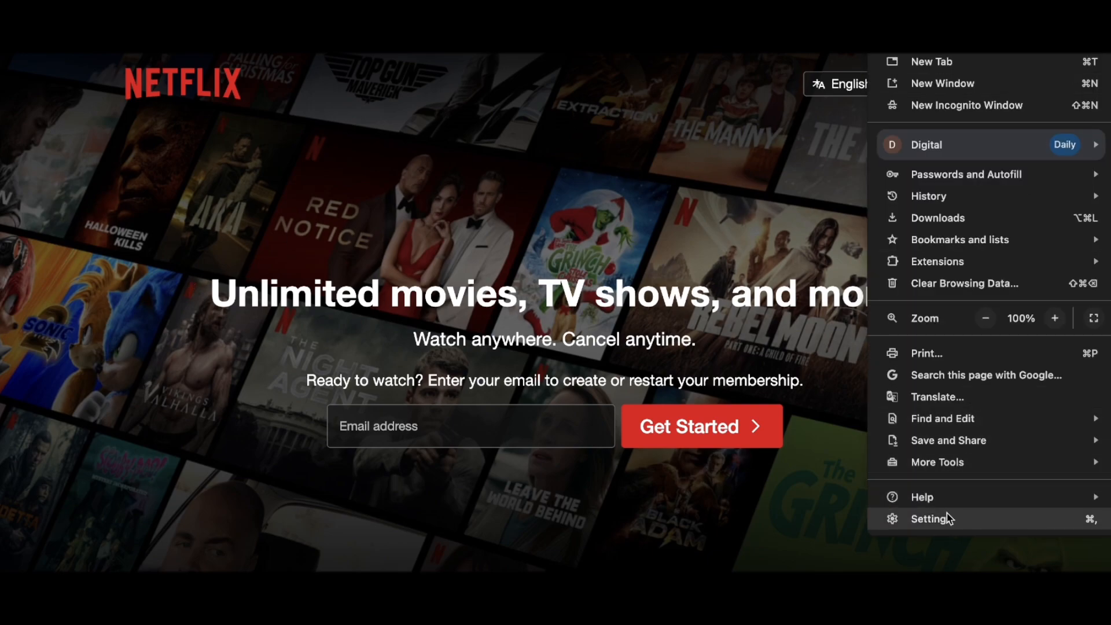
Open Chrome's Settings page from the three-dot menu.
{"action": "left_click", "coordinate": [933, 518]}
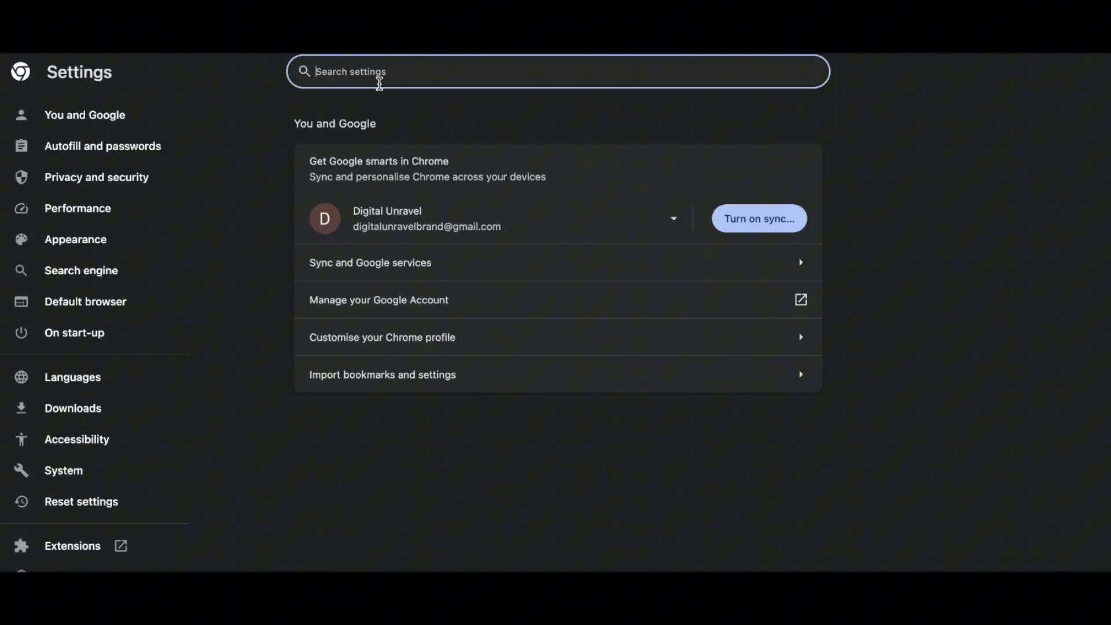
Search settings for 'hardware' and switch off 'Use hardware acceleration when available'.
{"action": "type", "text": "hardware"}
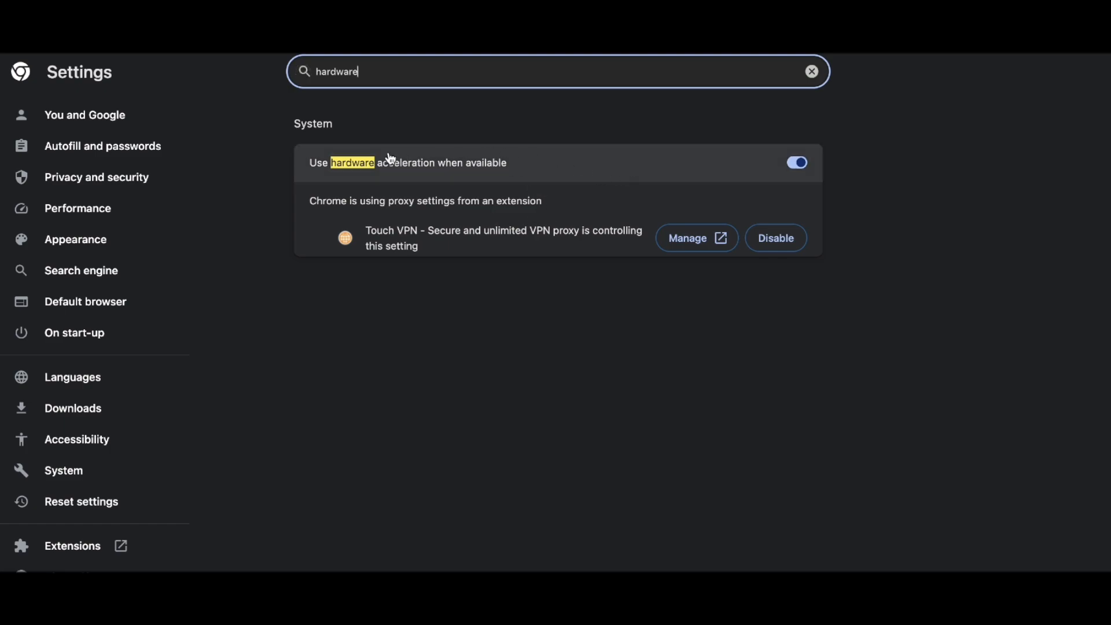
{"action": "mouse_move", "coordinate": [515, 167]}
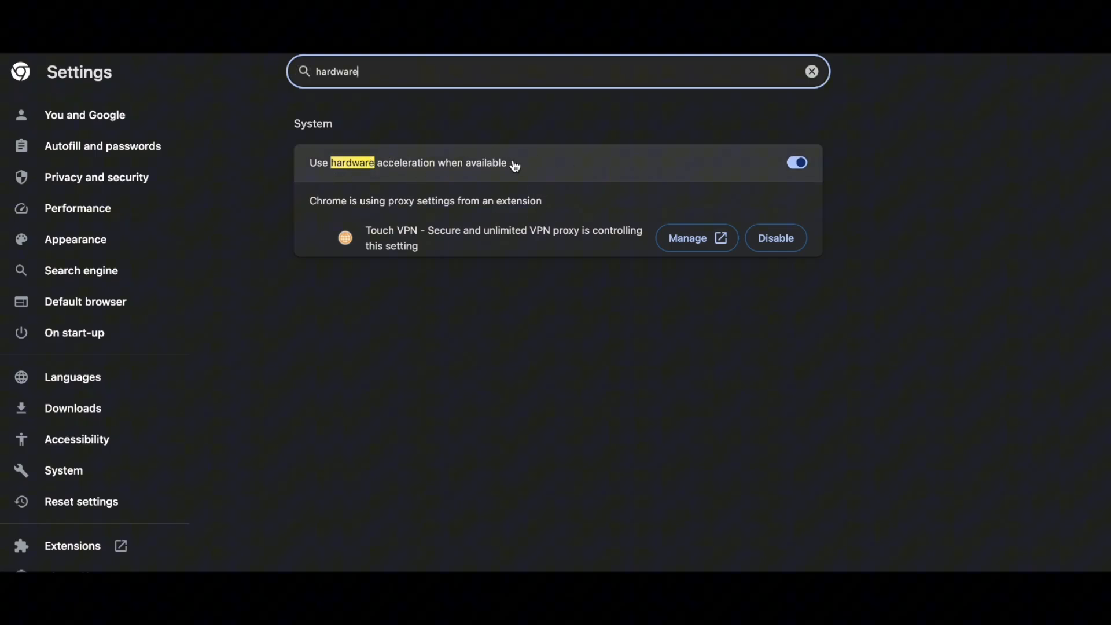
{"action": "left_click", "coordinate": [796, 162]}
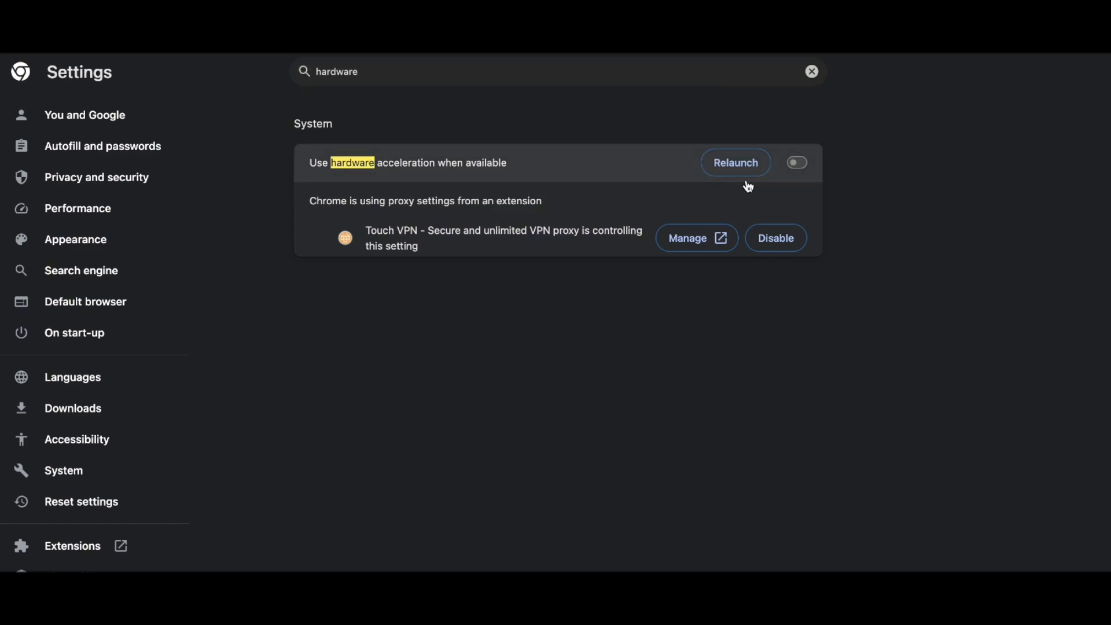
{"action": "mouse_move", "coordinate": [736, 162]}
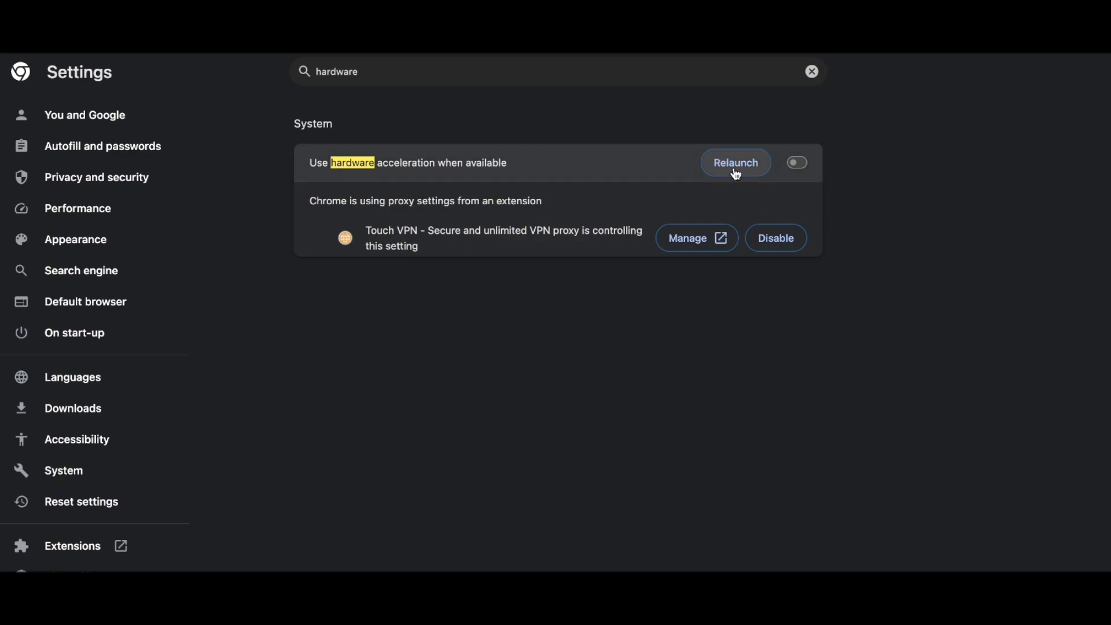
{"action": "mouse_move", "coordinate": [632, 166]}
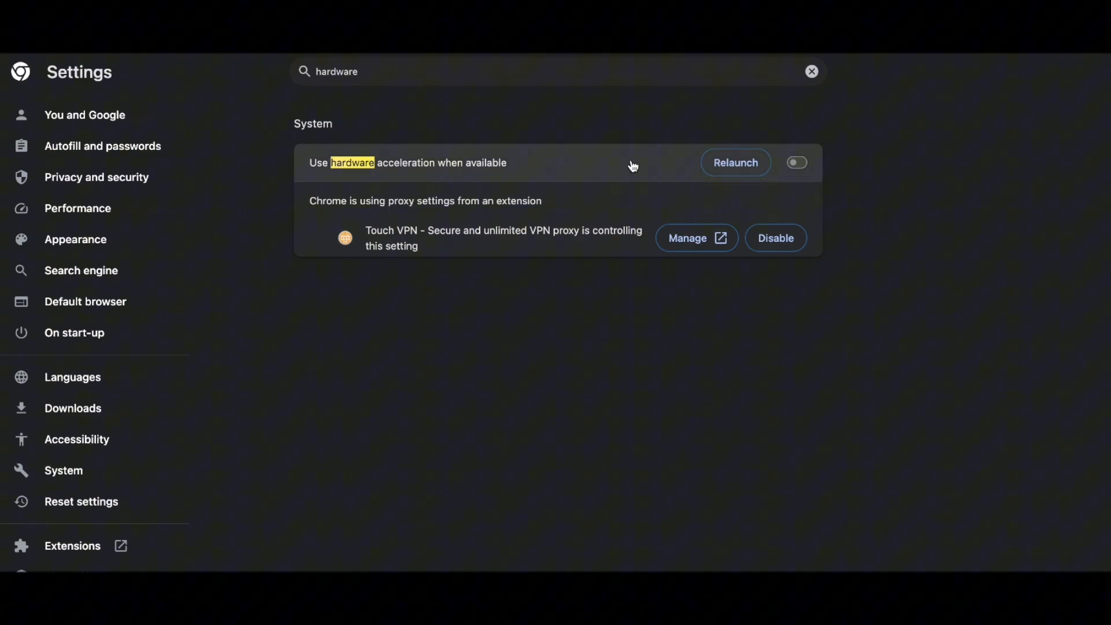
{"action": "mouse_move", "coordinate": [597, 145]}
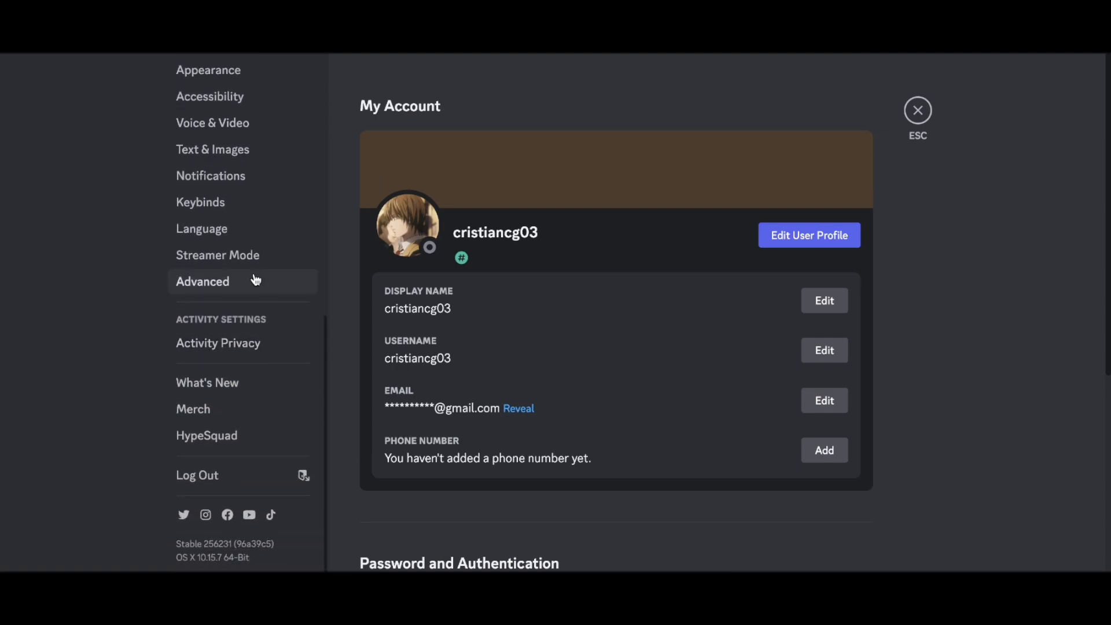
Open the Advanced page in Discord's User Settings sidebar.
{"action": "left_click", "coordinate": [202, 282]}
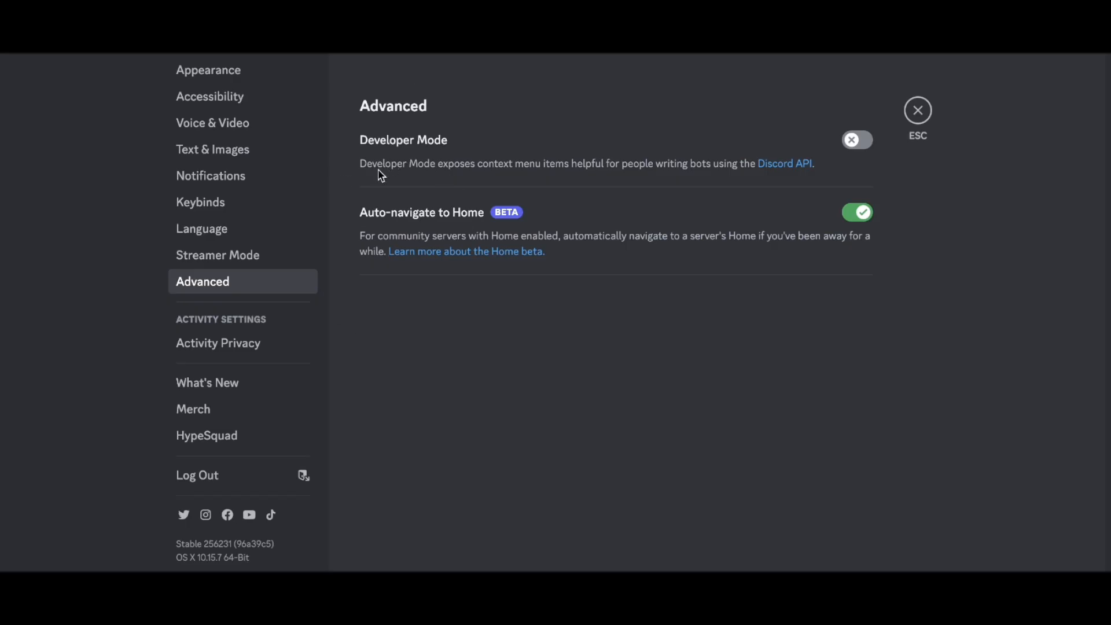
{"action": "mouse_move", "coordinate": [591, 162]}
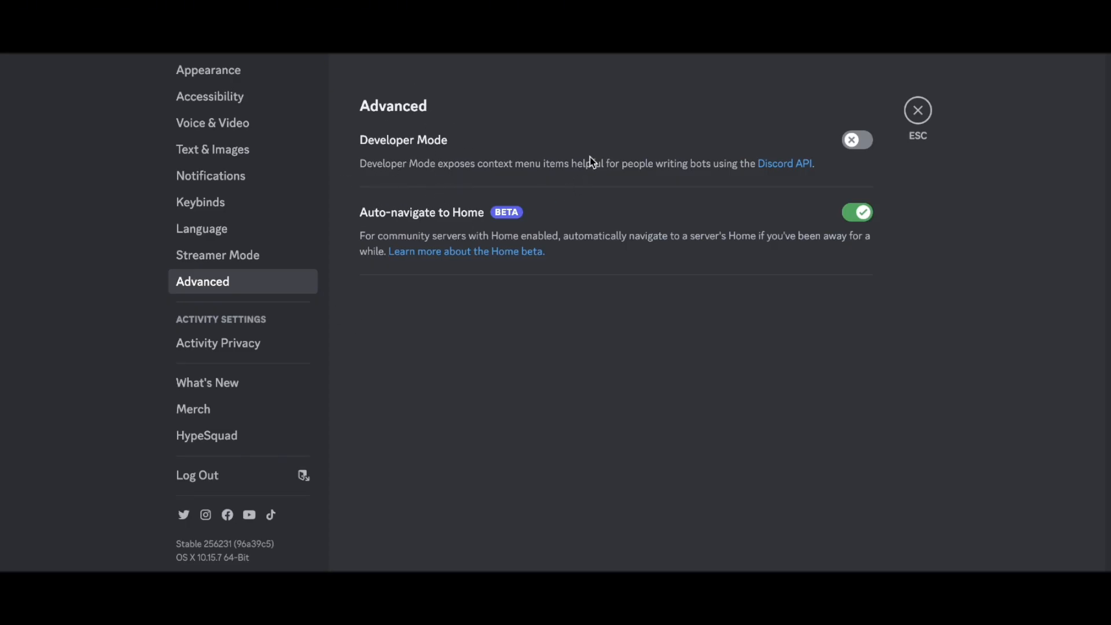
{"action": "mouse_move", "coordinate": [432, 117]}
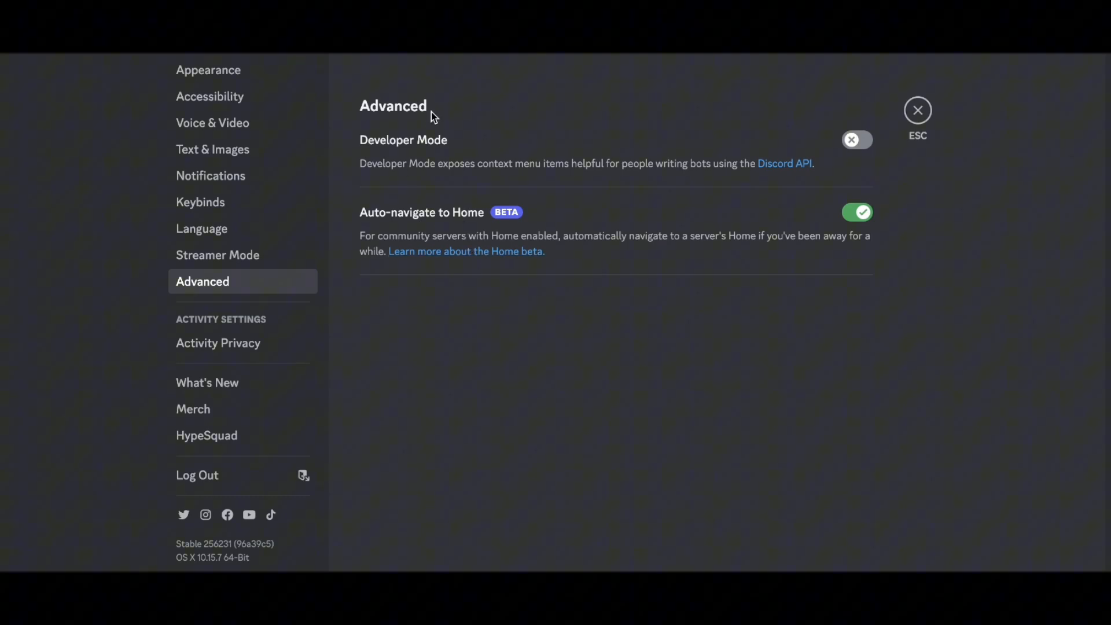
{"action": "mouse_move", "coordinate": [544, 110]}
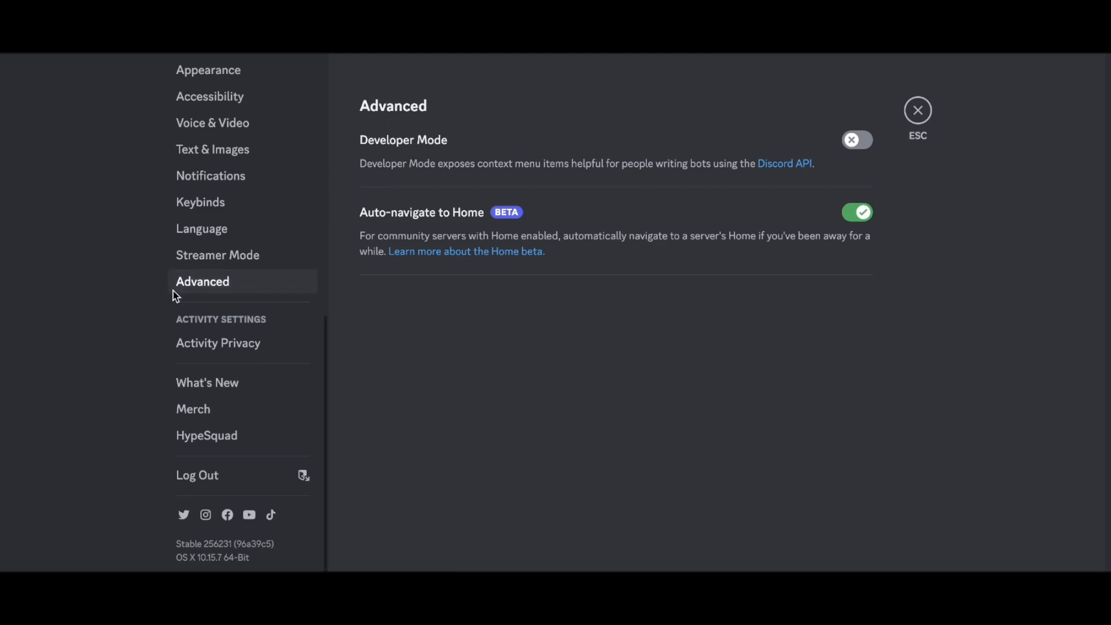
{"action": "mouse_move", "coordinate": [493, 236]}
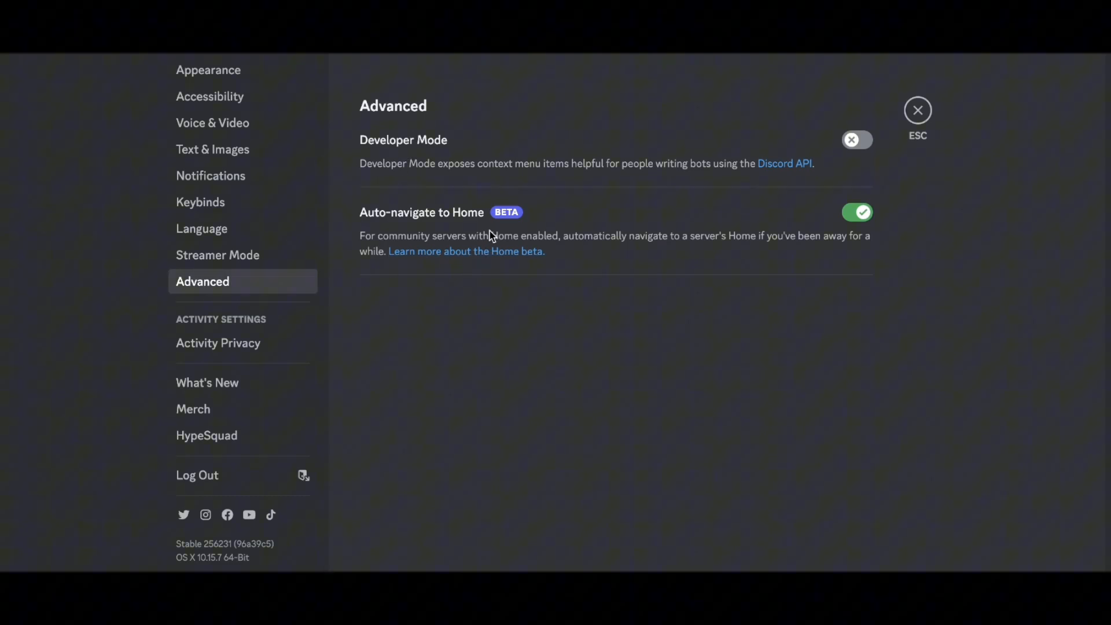
{"action": "mouse_move", "coordinate": [530, 279]}
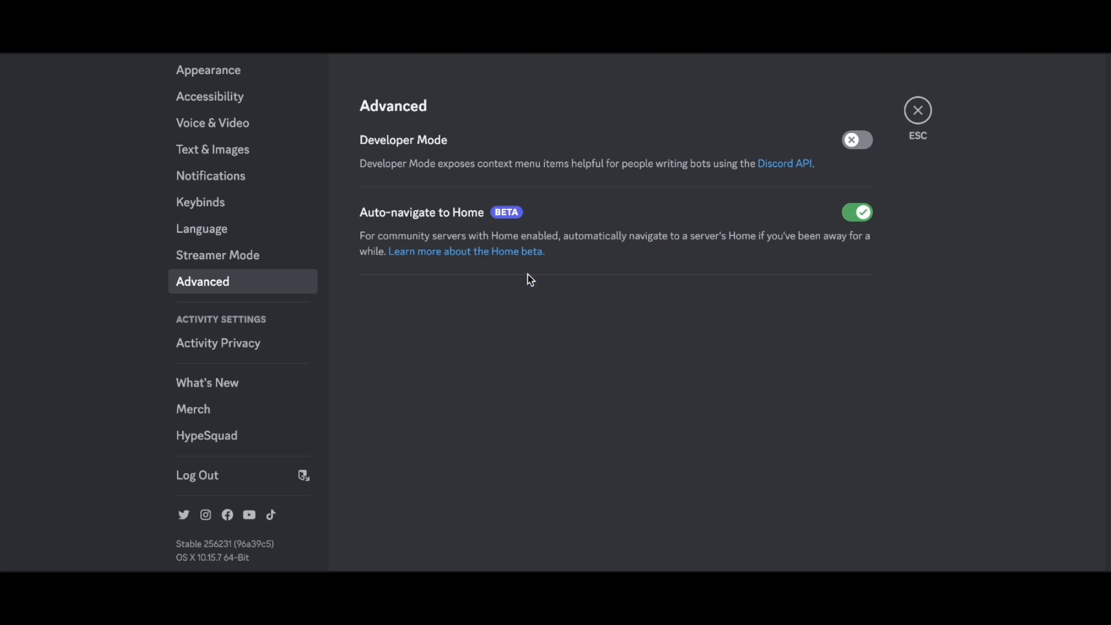
{"action": "mouse_move", "coordinate": [612, 381]}
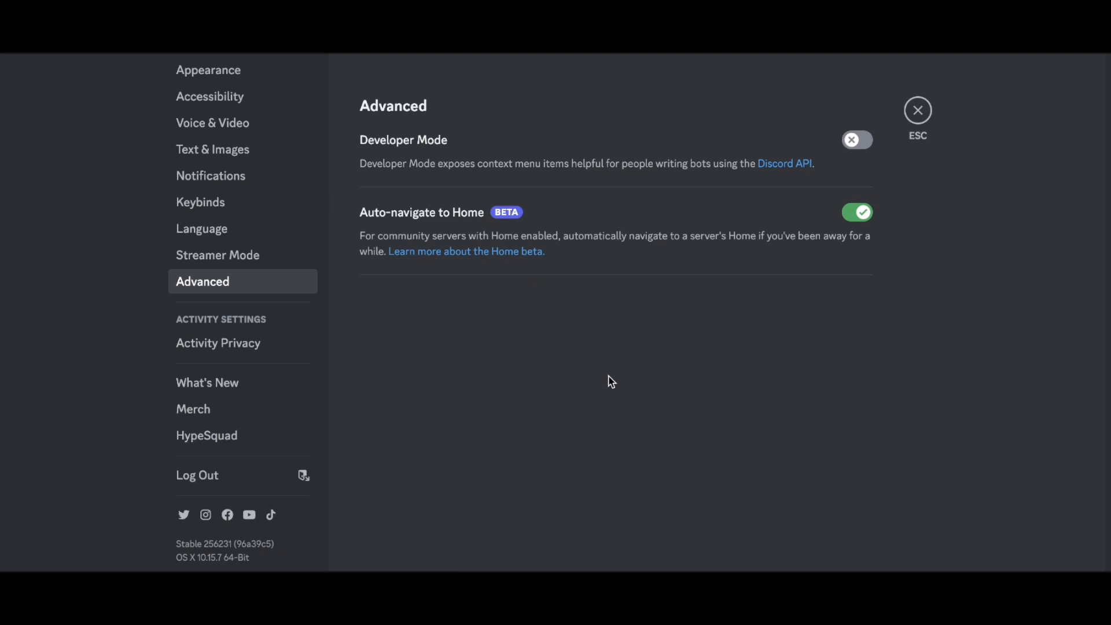